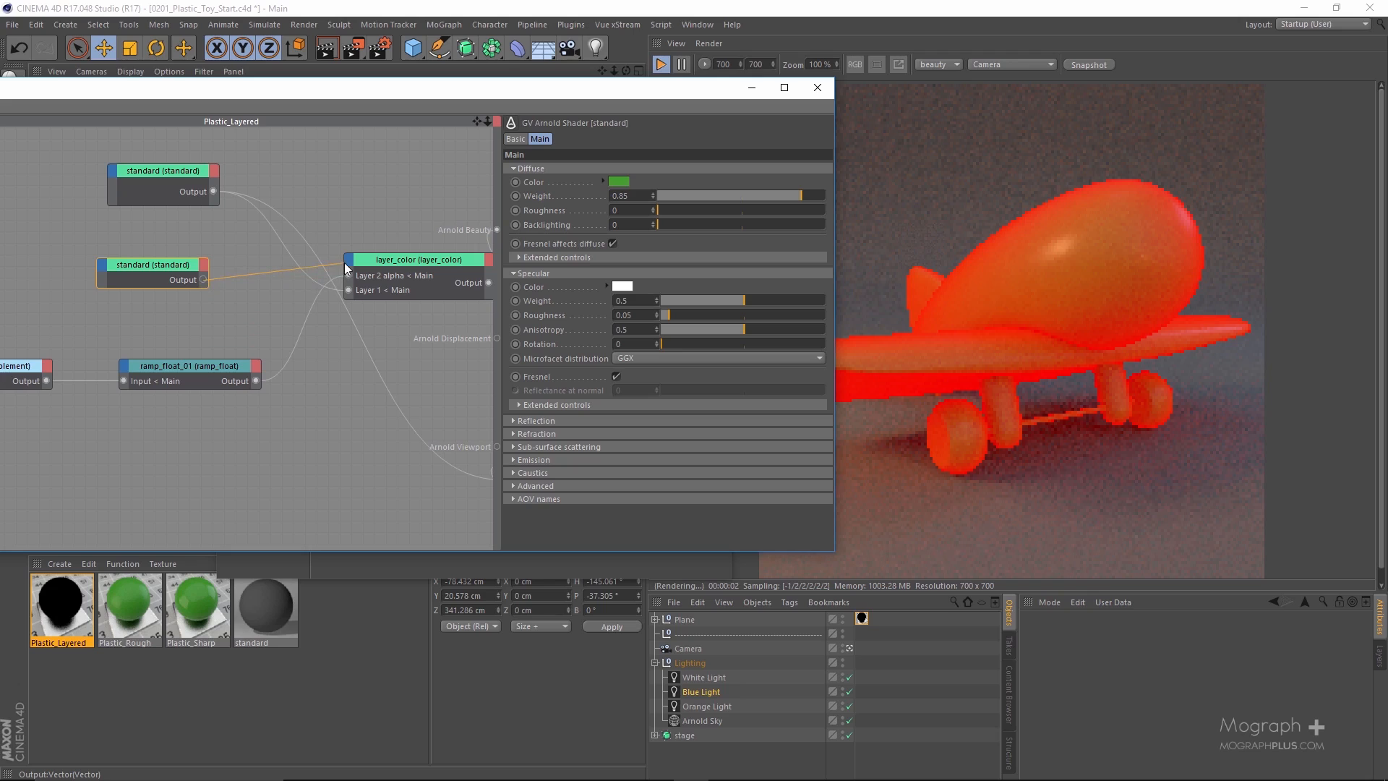
- Connect the second standard shader into Layer 2 of the Plastic_Layered colour node, giving glossy green plastic
left_click(362, 274)
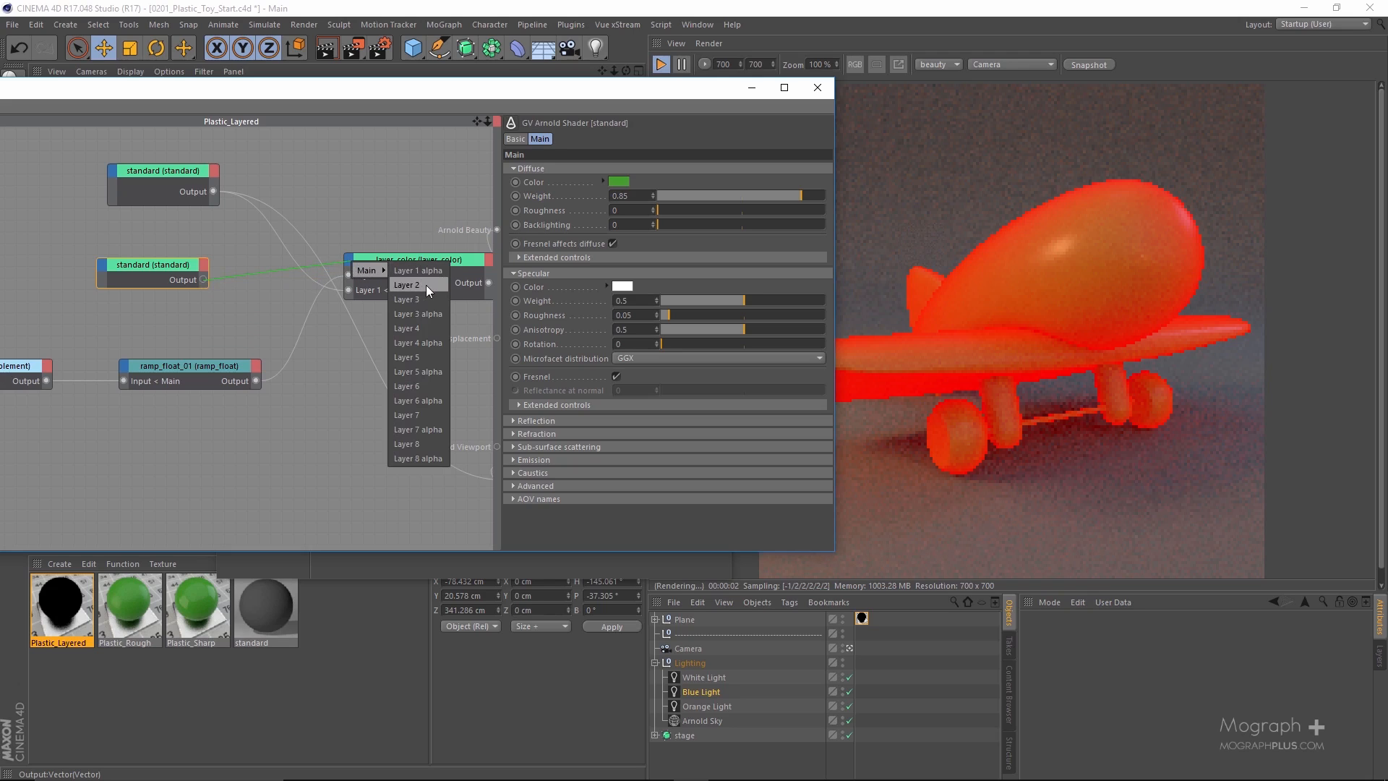
left_click(405, 285)
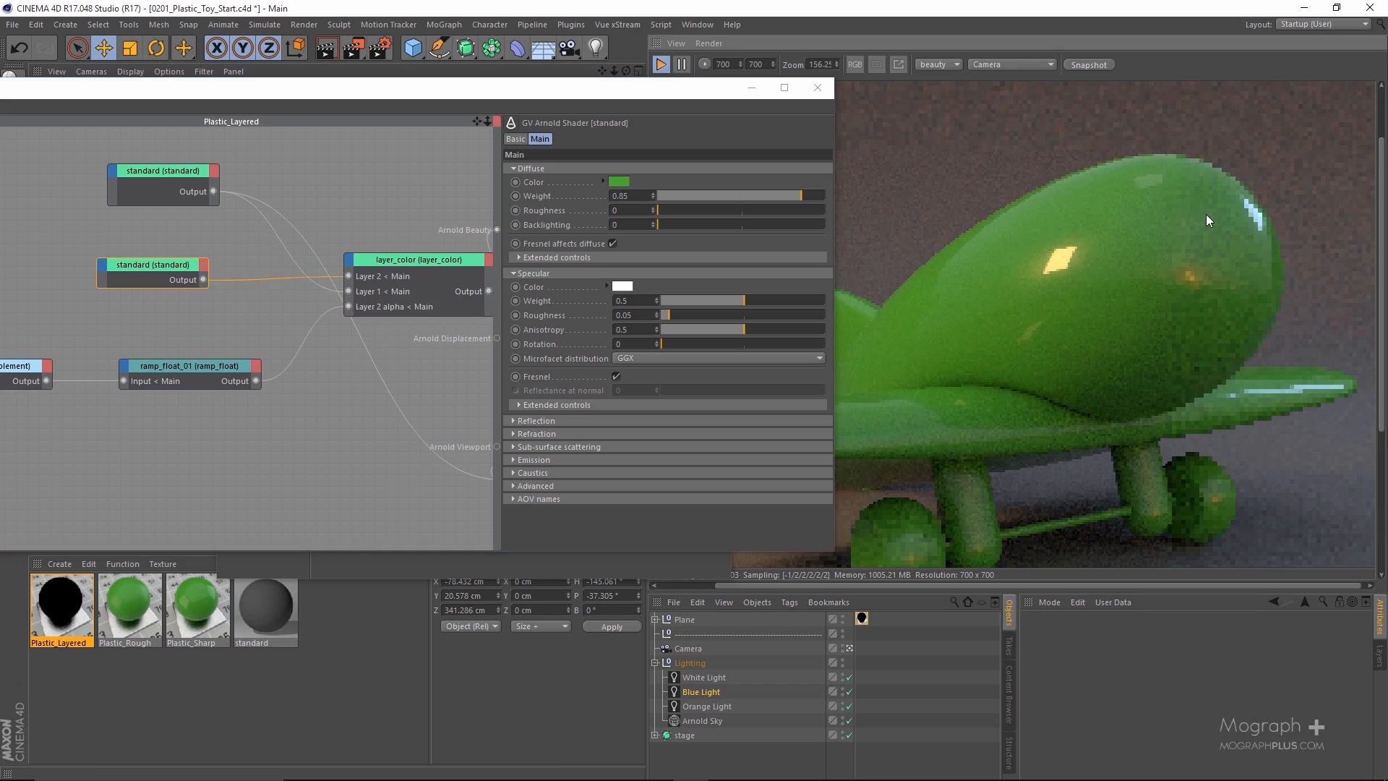
left_click_drag(950, 198, 1190, 367)
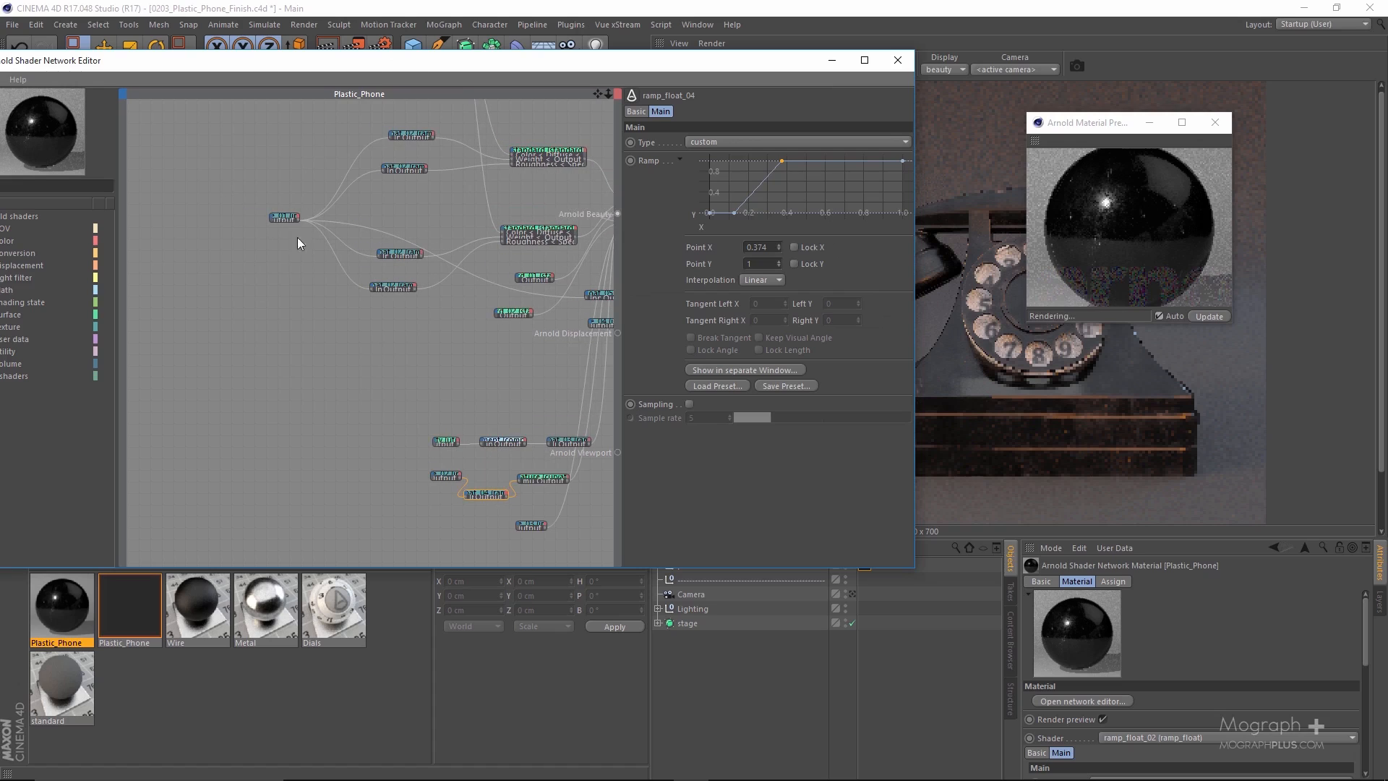
- Show the image texture node's bitmap name and filter settings in the Plastic_Phone network
left_click(226, 257)
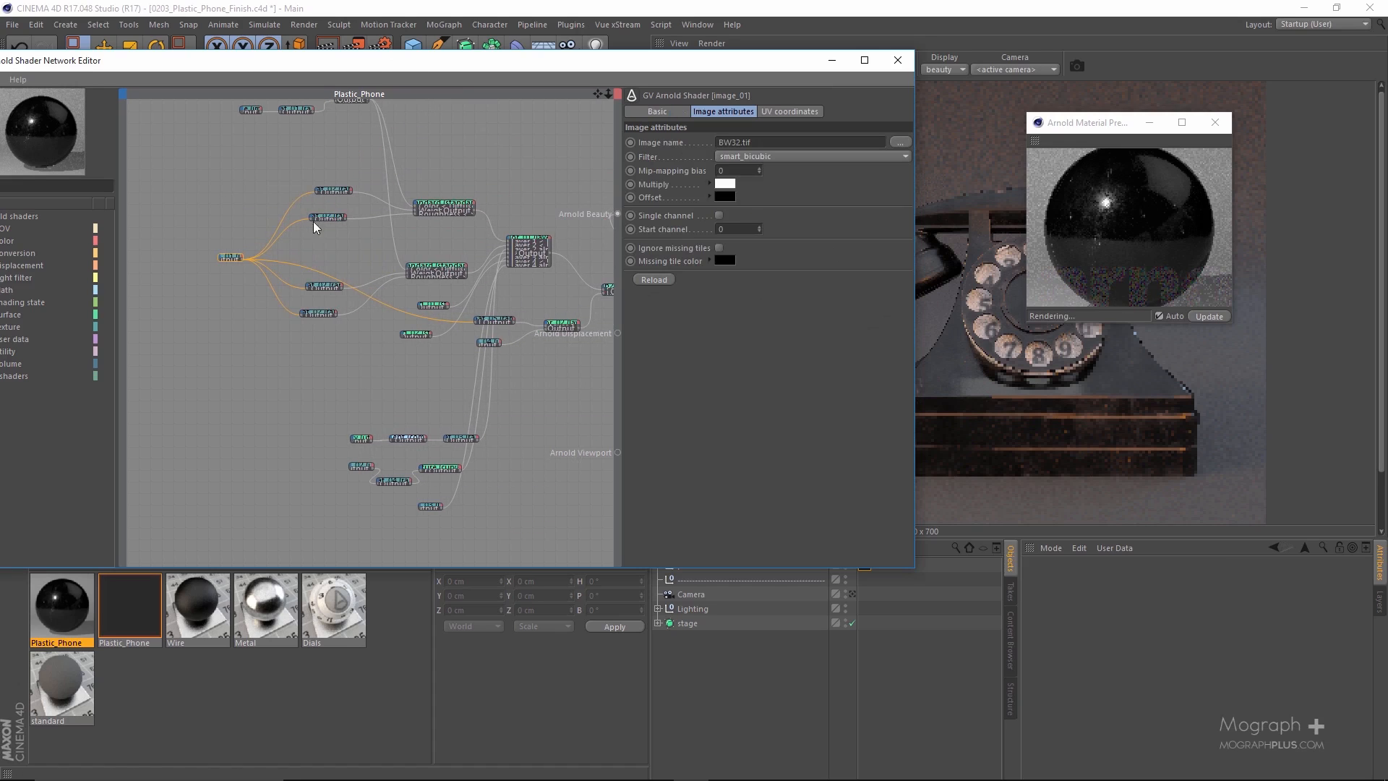
mouse_move(431, 243)
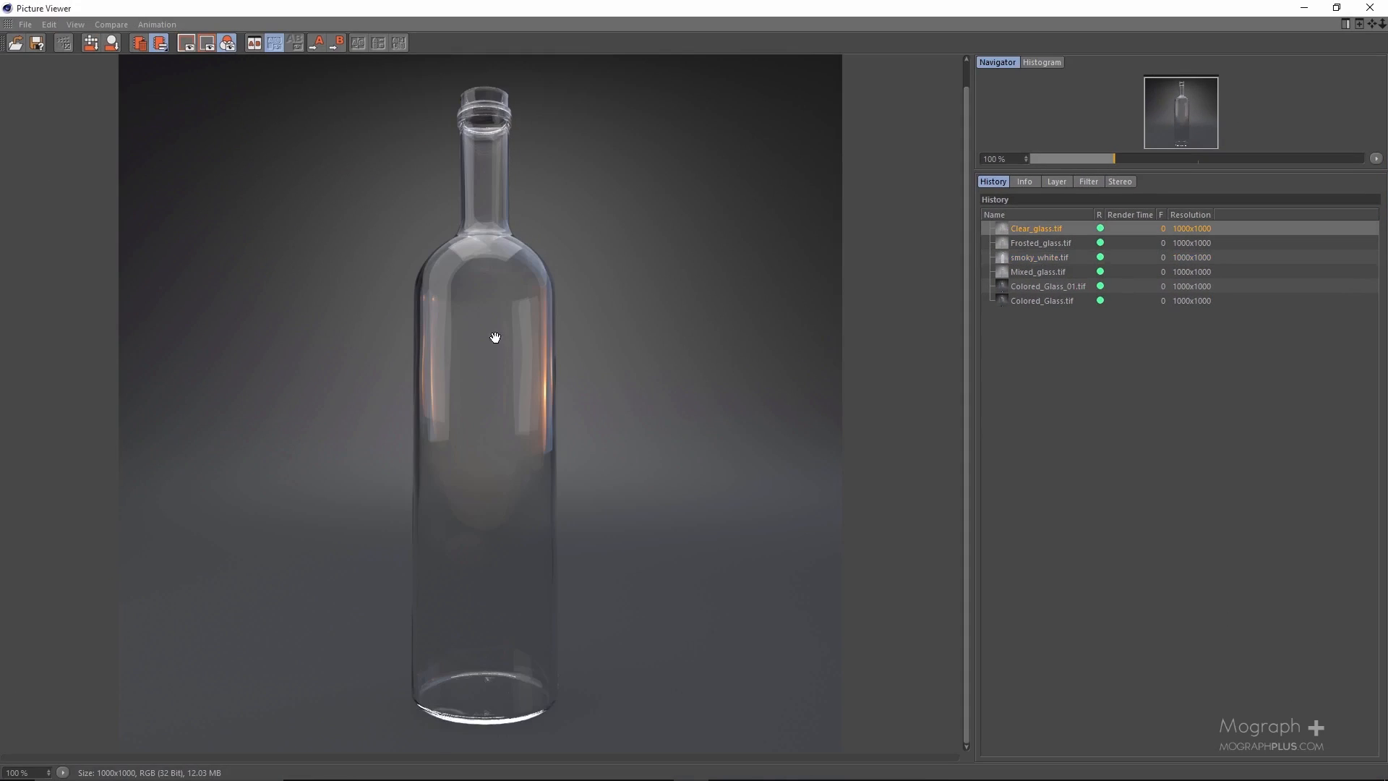
- View the frosted, smoky white and following glass bottle renders from the History list
left_click(1040, 243)
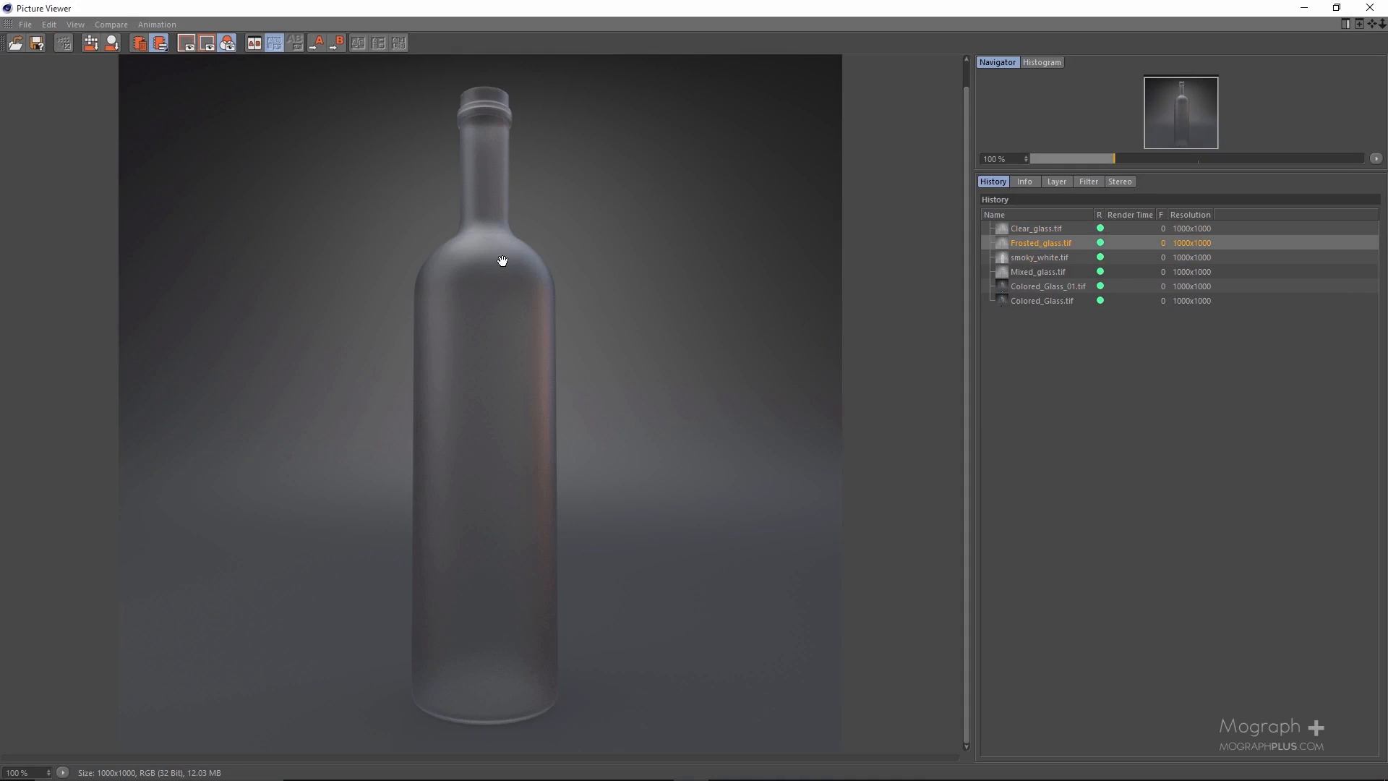
left_click(1040, 257)
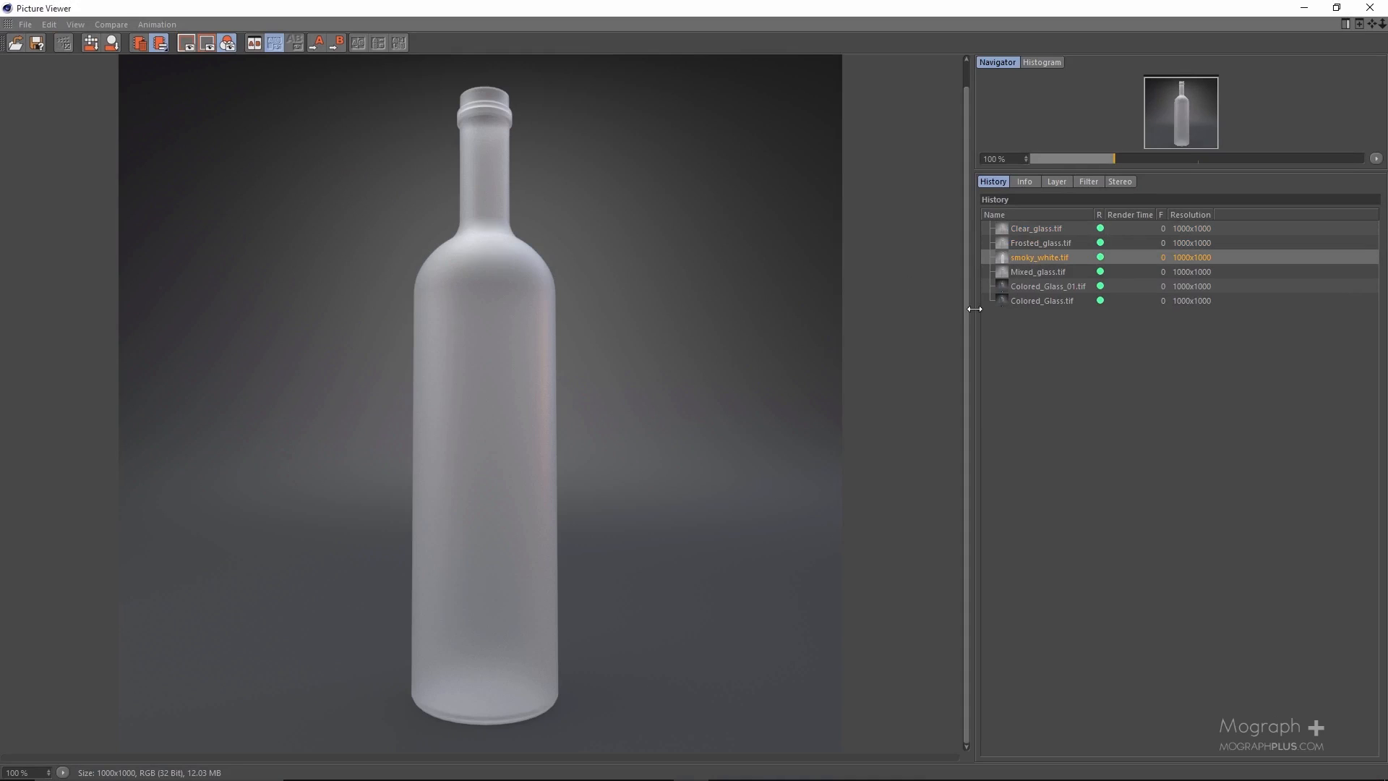
left_click(1038, 272)
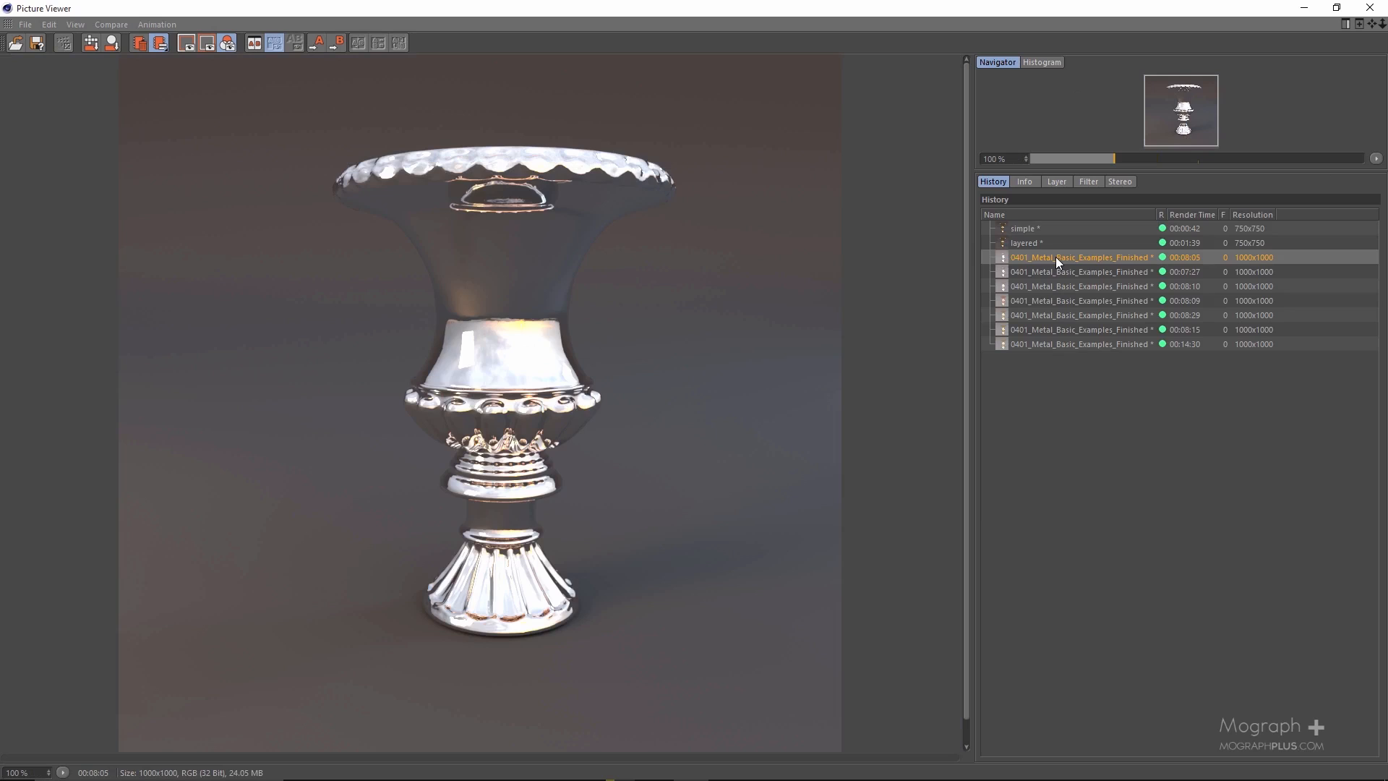
- View the polished, brushed silver, copper and following metal urn renders from the History list
left_click(1080, 271)
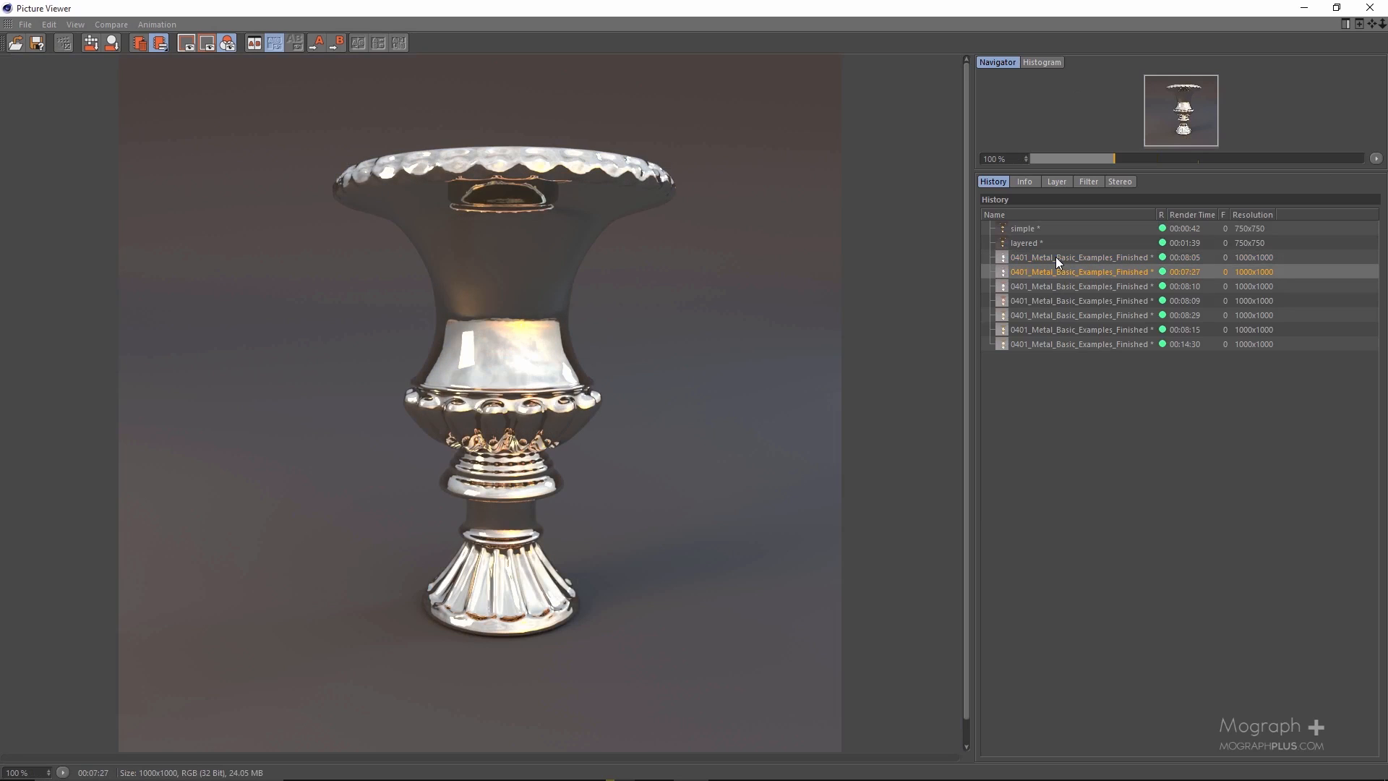
left_click(1080, 286)
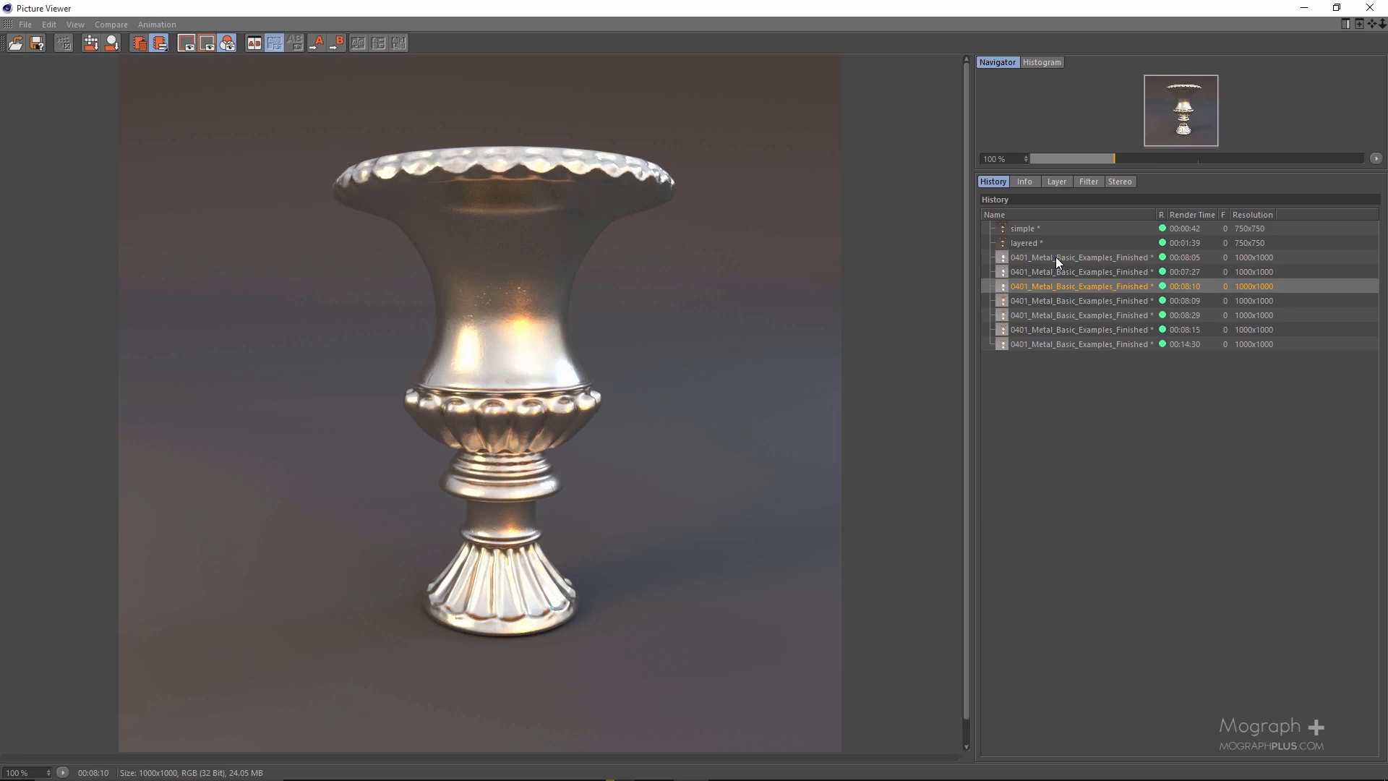
left_click(1082, 301)
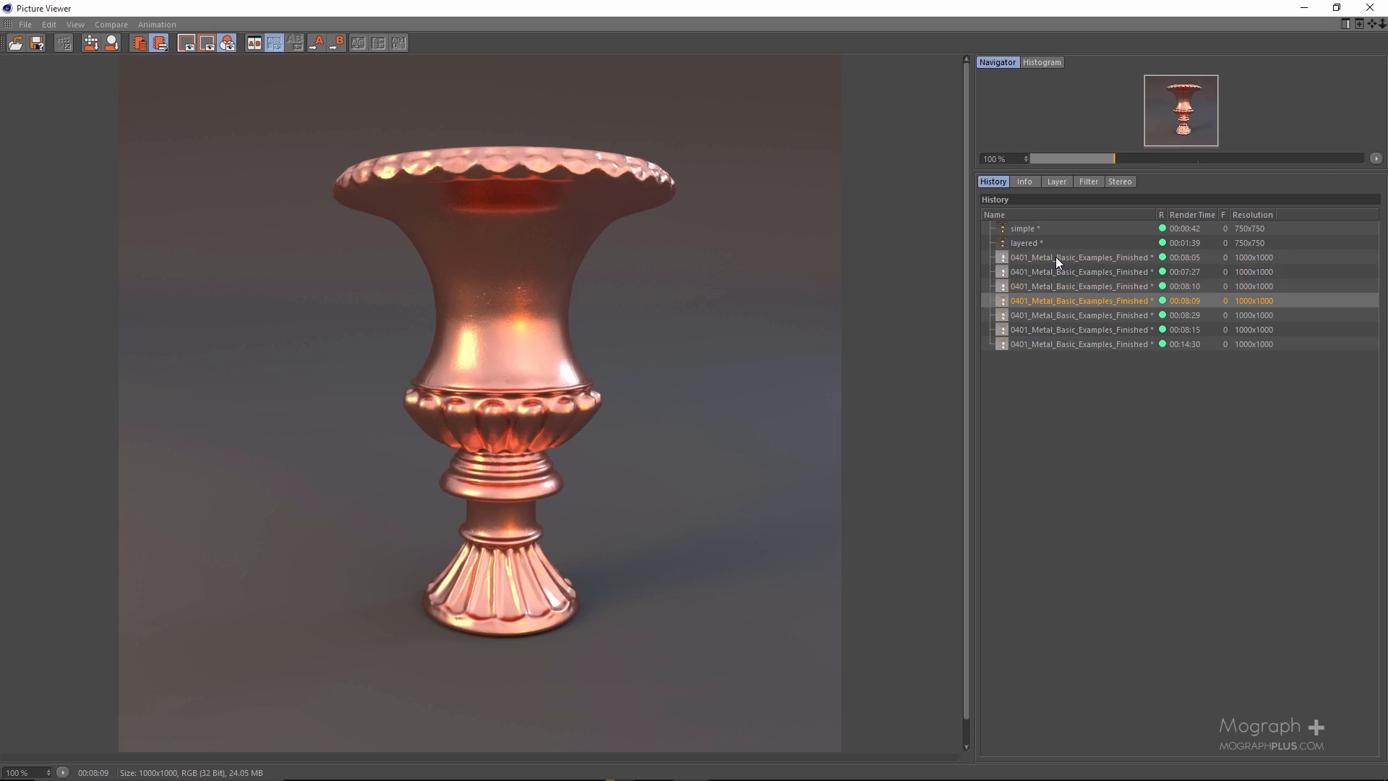
left_click(1081, 313)
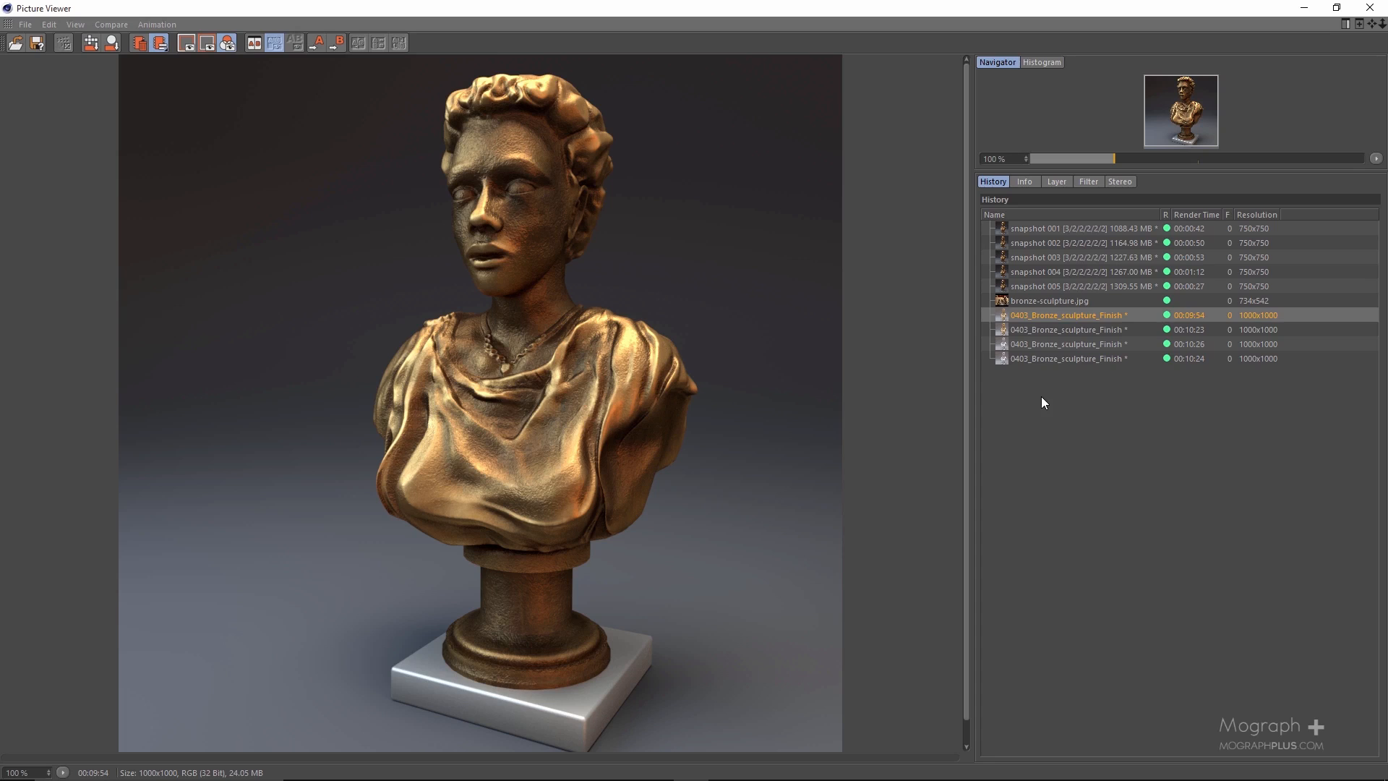
- Show the darker silver-metal variant of the bronze sculpture bust render
left_click(1069, 358)
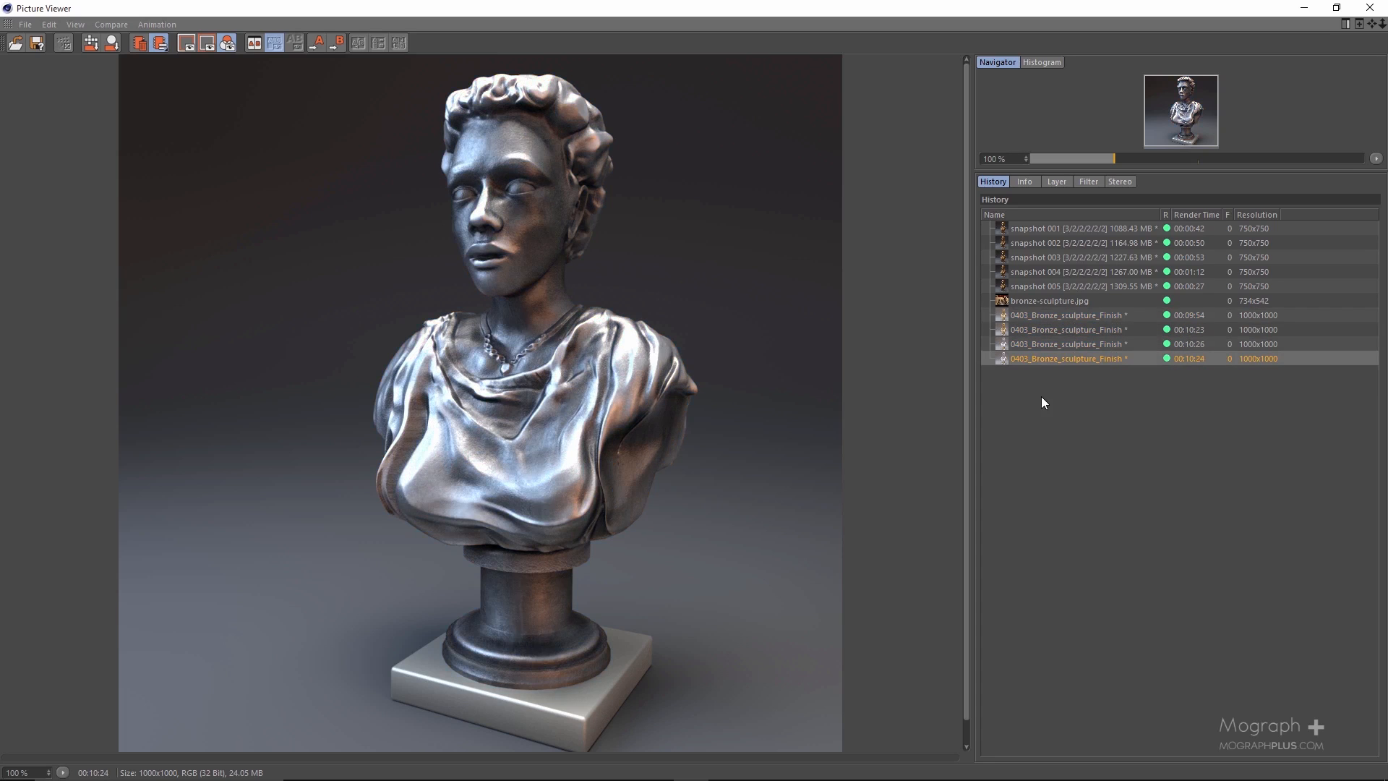
mouse_move(625, 202)
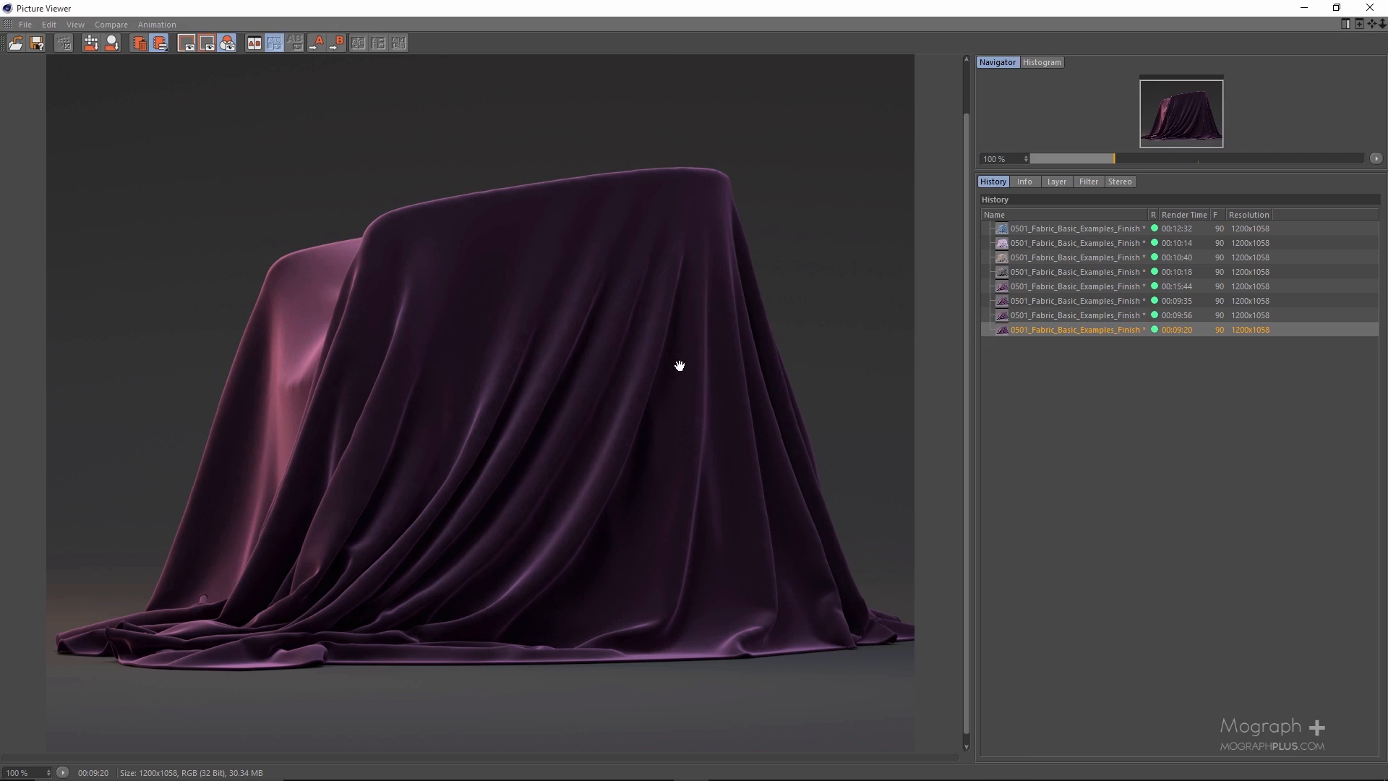
- Show another purple velvet fabric drape render from the 0501 fabric examples
left_click(1075, 257)
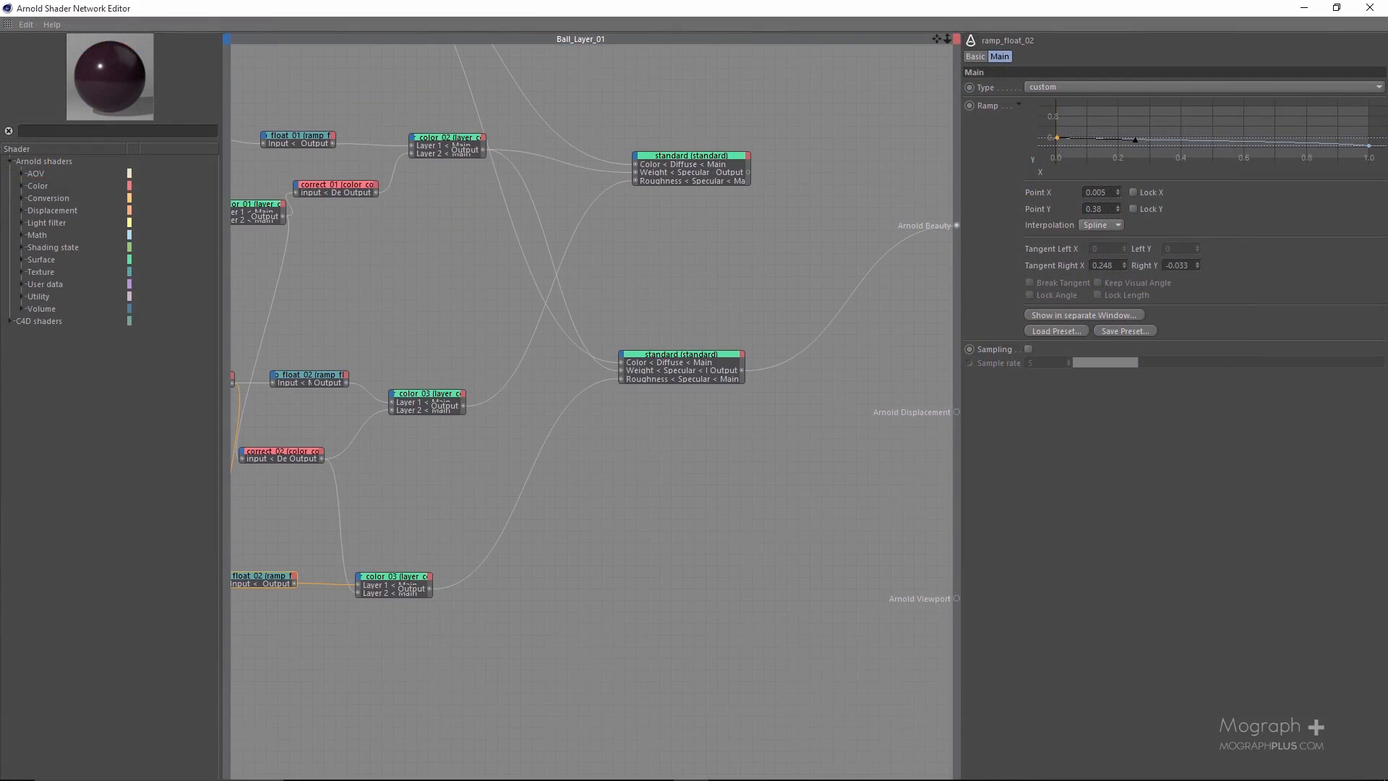
- Show the lower standard shader's Main attributes, diffuse weight and roughness, in Ball_Layer_01
left_click(696, 399)
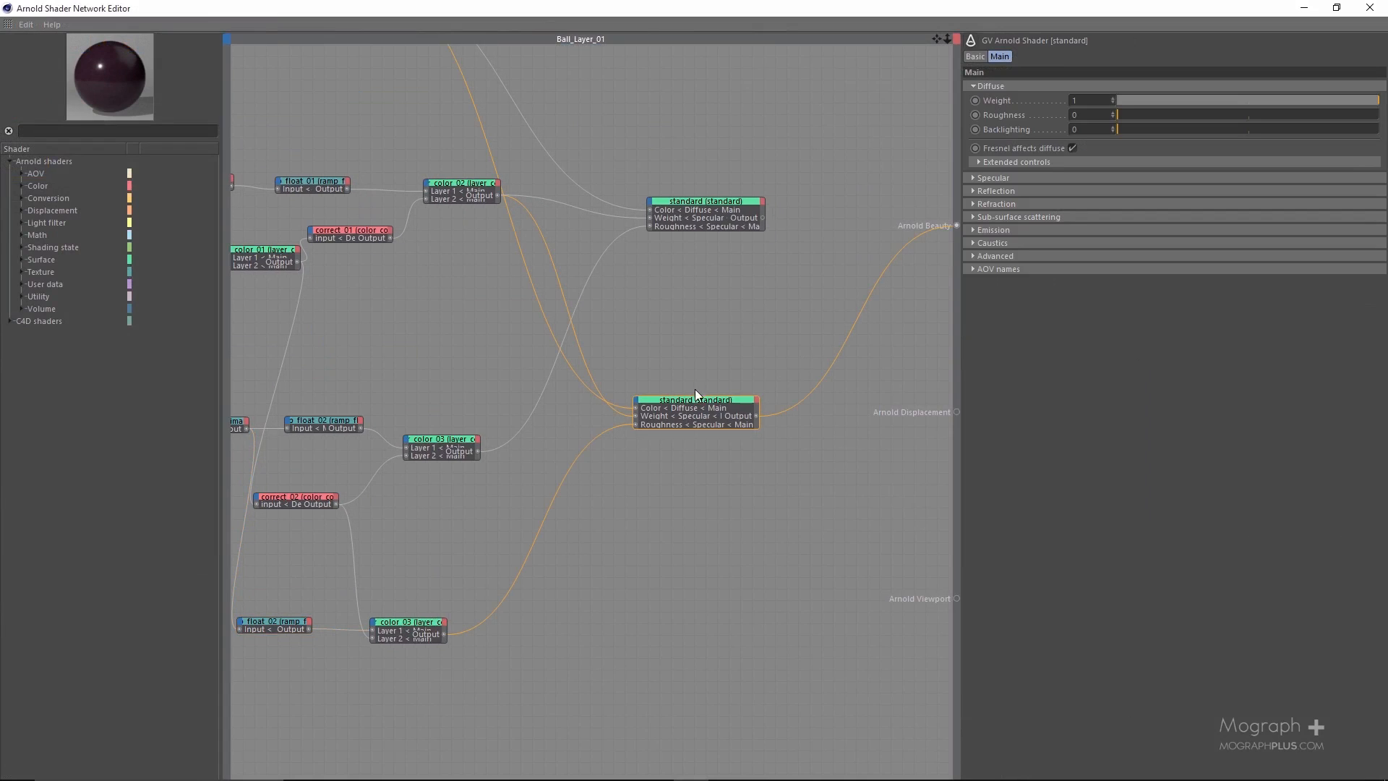